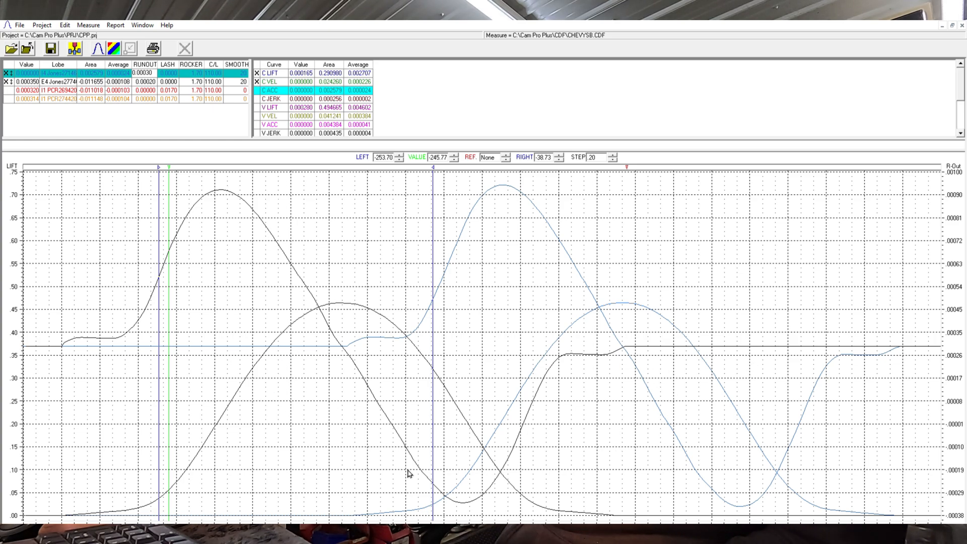
mouse_move(154, 262)
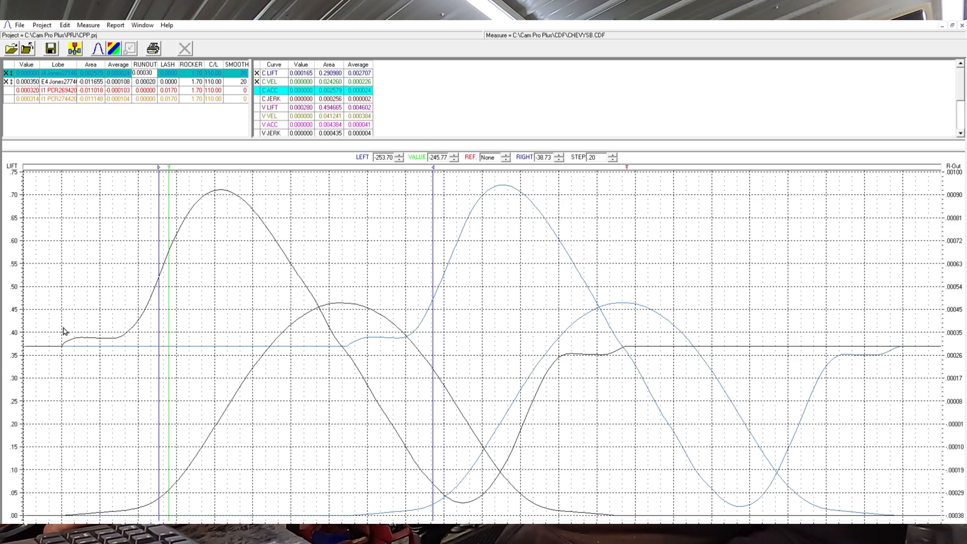
mouse_move(95, 329)
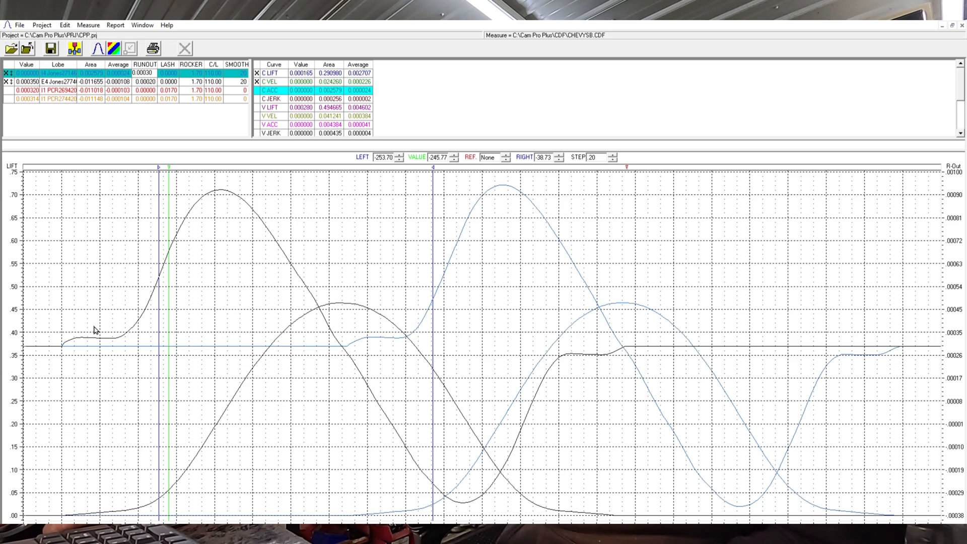
mouse_move(362, 347)
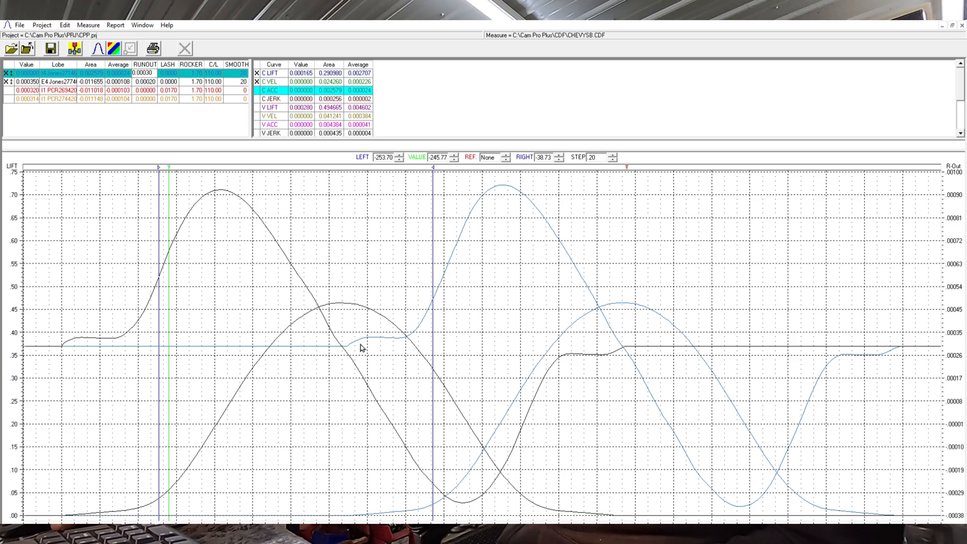
mouse_move(104, 334)
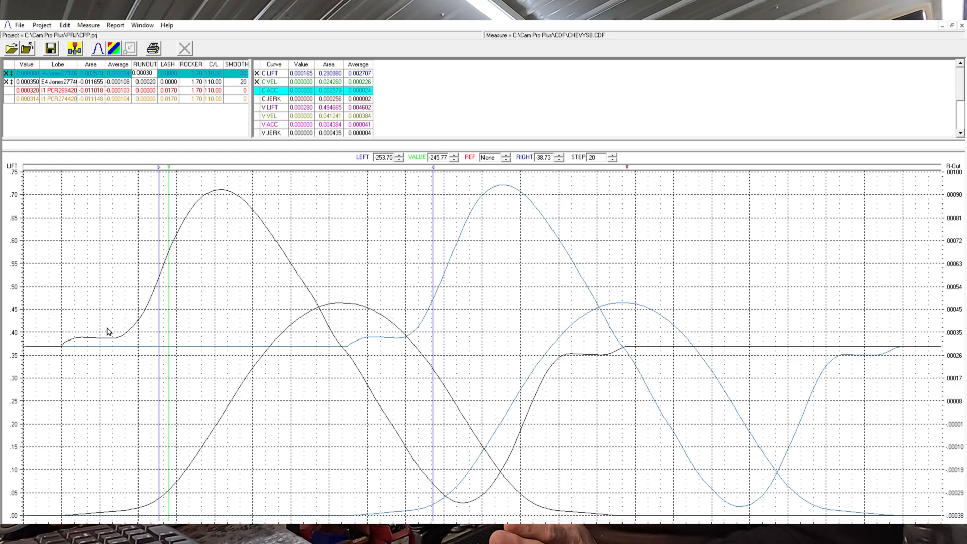
mouse_move(139, 302)
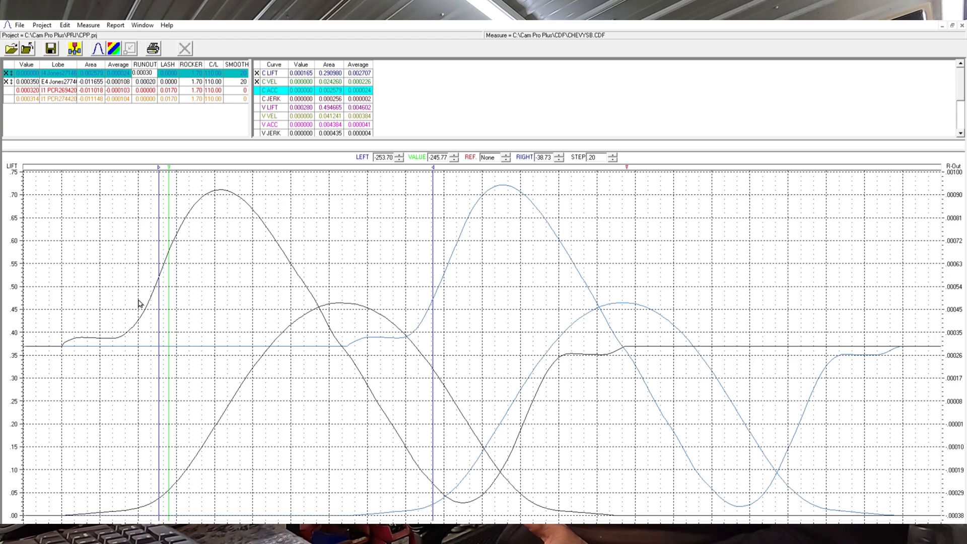
mouse_move(365, 342)
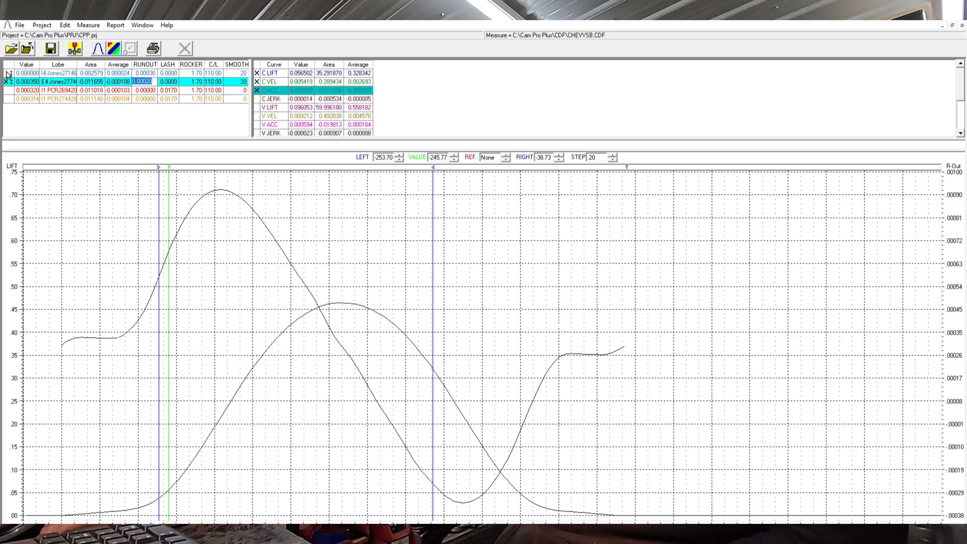
- Enter 50 in the E4 lobe row's cell while adjusting its smoothing setting
type("50")
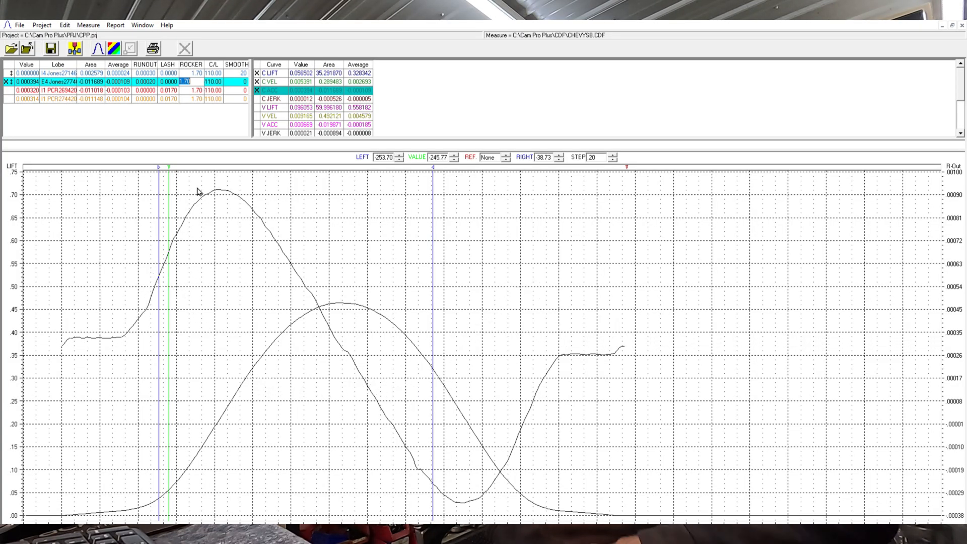
mouse_move(238, 178)
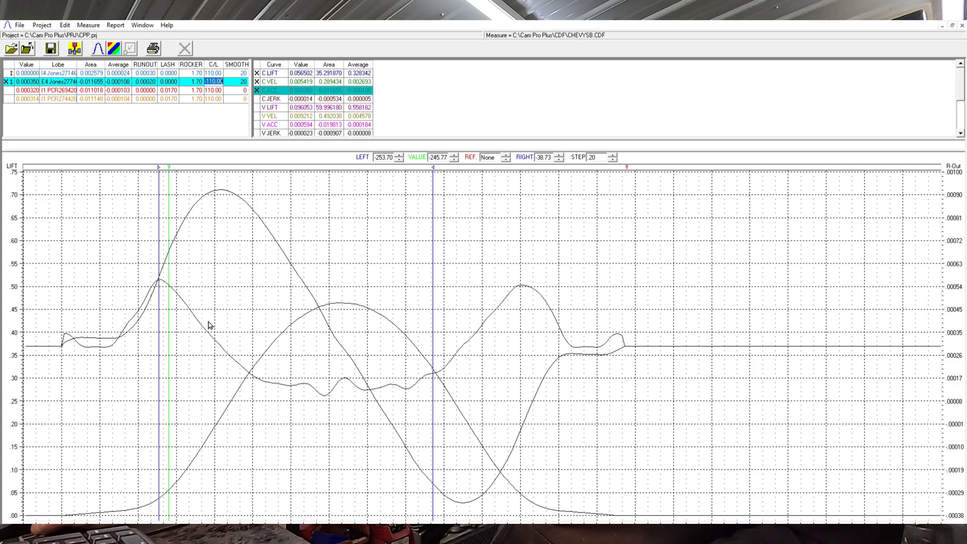
mouse_move(4, 493)
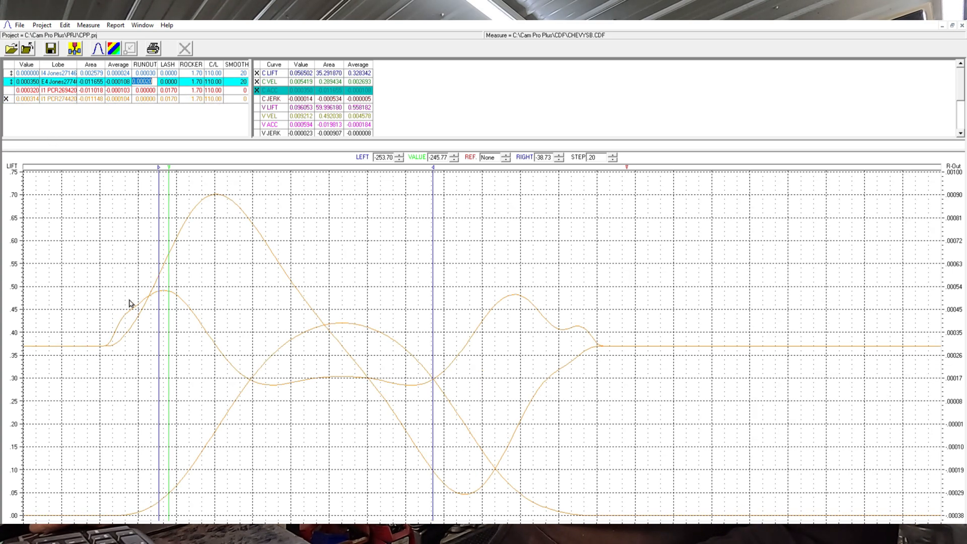
mouse_move(212, 331)
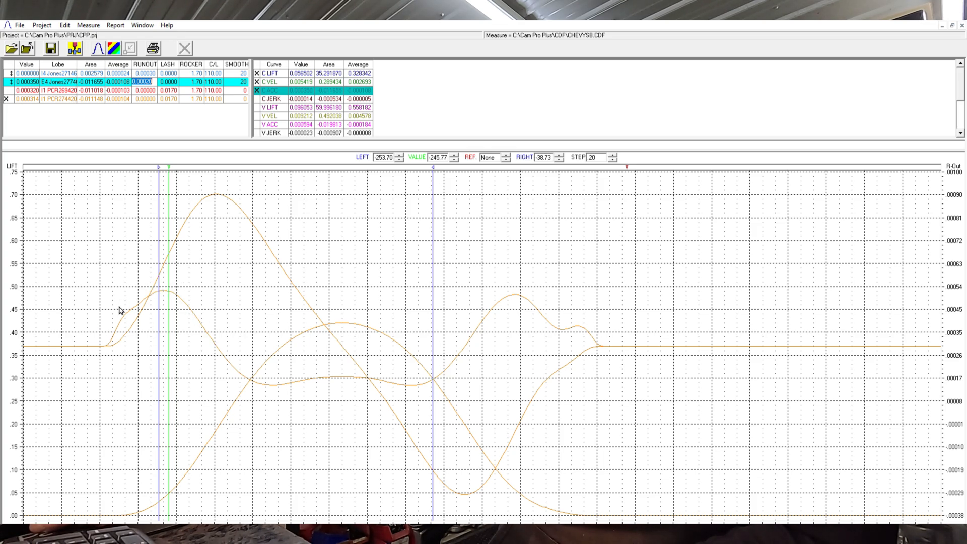
mouse_move(510, 289)
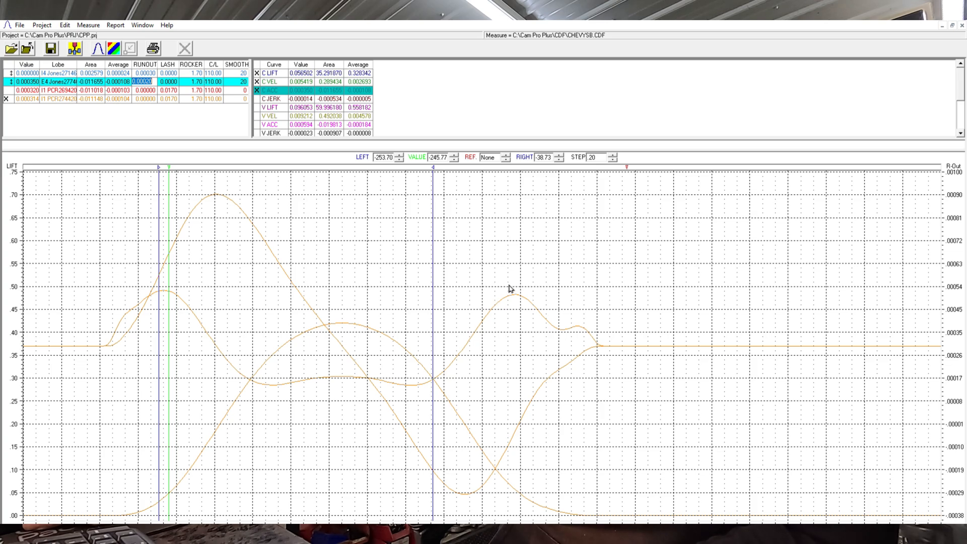
mouse_move(552, 314)
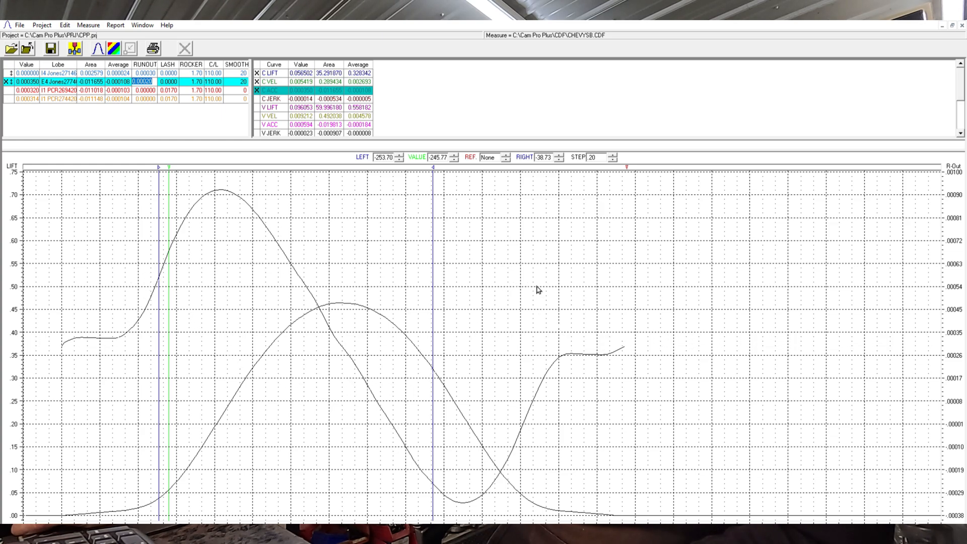
mouse_move(485, 276)
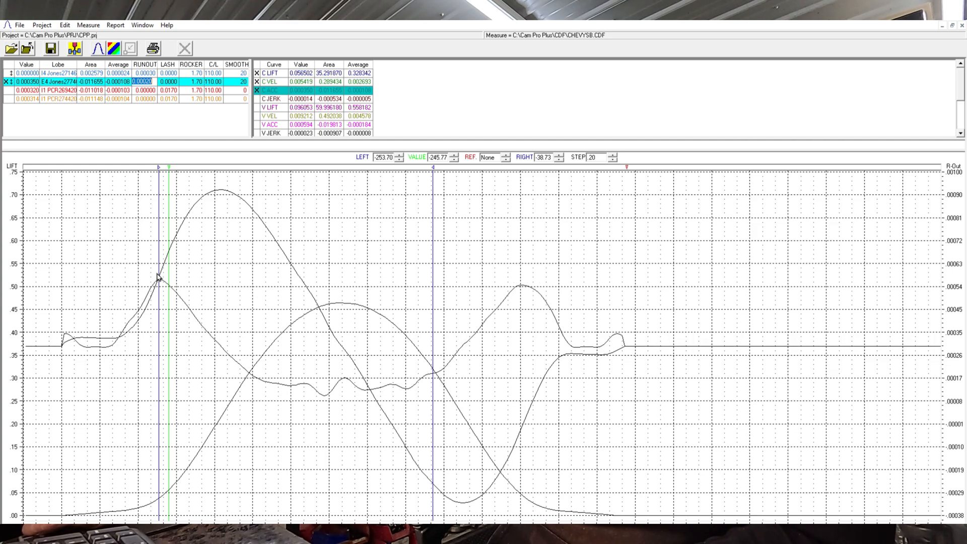
mouse_move(161, 274)
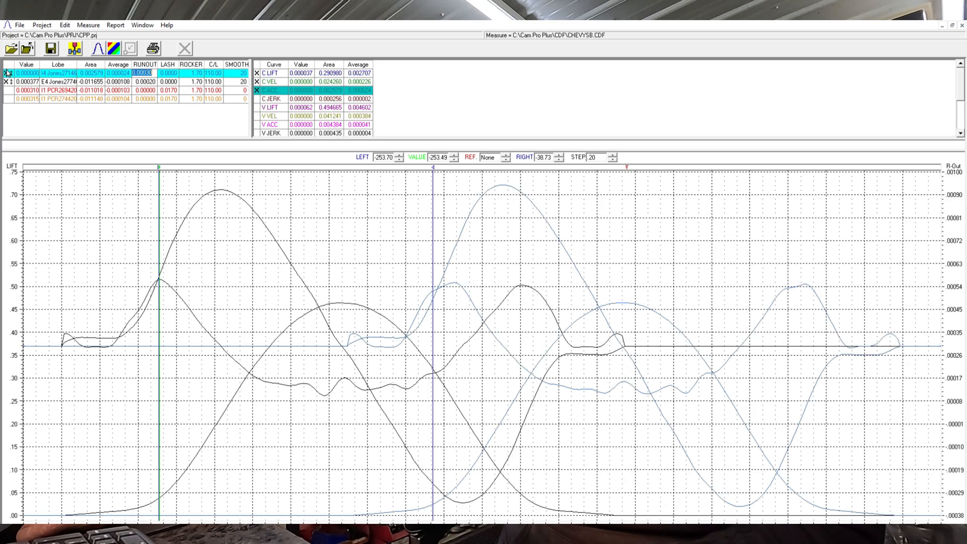
- Untick the E4 exhaust row so only the intake lobe's curves remain plotted
left_click(61, 82)
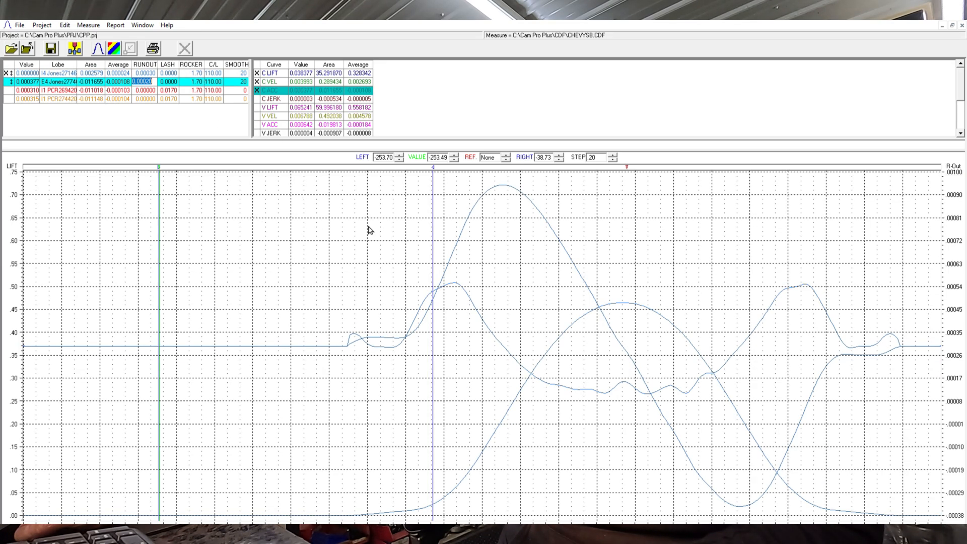